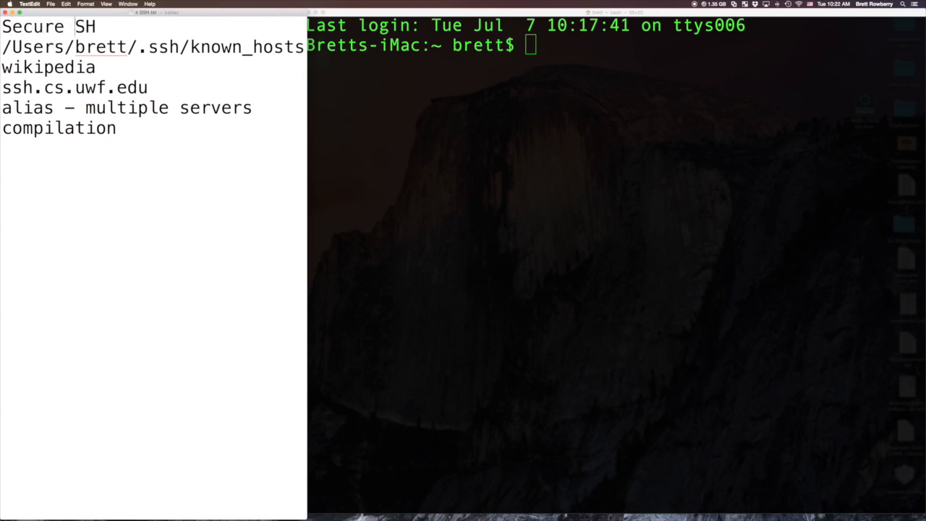
pyautogui.press('Backspace')
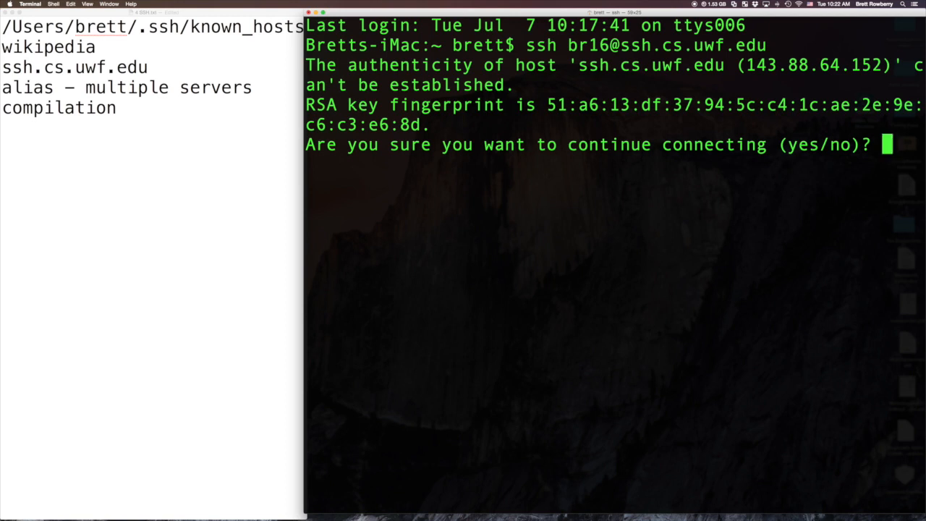
# Answer yes to trust the host, then retry via cs-ssh1 and cs-ssh3.cs.uwf.edu.
pyautogui.write('yes')
pyautogui.click(152, 87)
pyautogui.write('cs-ssh2.cs.uwf.edu')
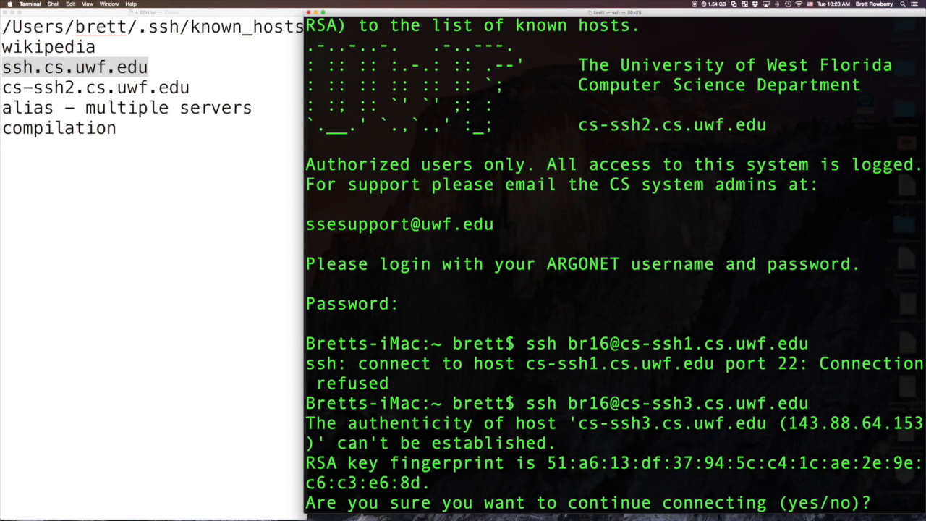
# Trust cs-ssh3, log in, and confirm the home directory /home/ARGONET/br16 with pwd.
pyautogui.write('yes')
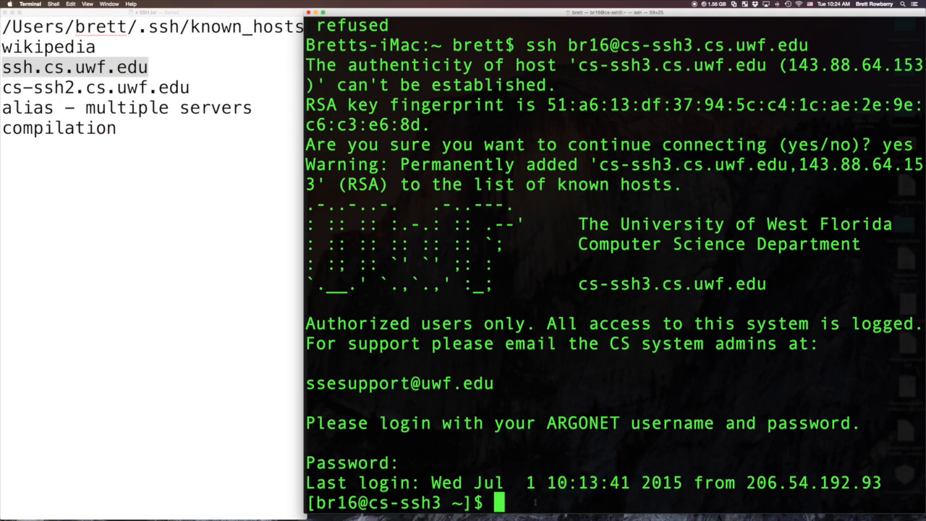
pyautogui.write('pwd')
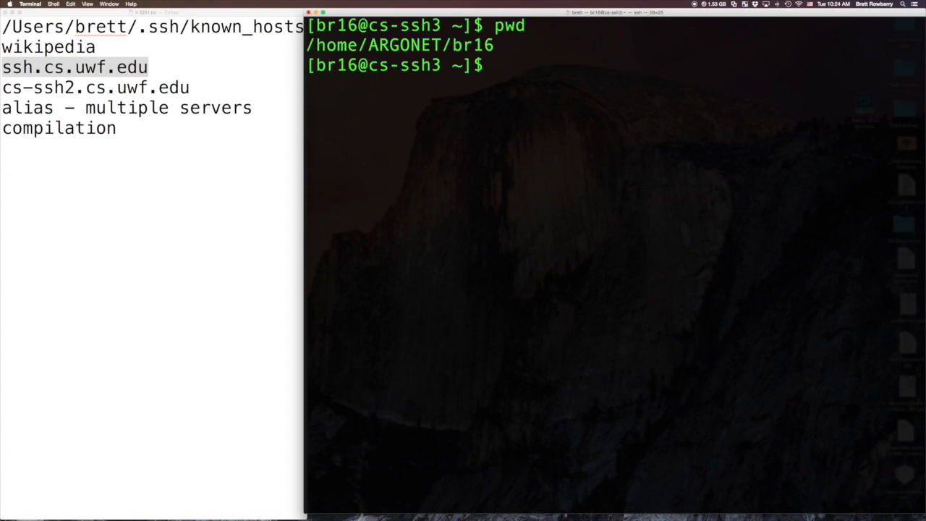
# Compile pgm1.c in Documents with gcc and run a.out, printing 'Hello world.' and 'Goodbye.'.
pyautogui.write('cd Documents/')
pyautogui.write('ls')
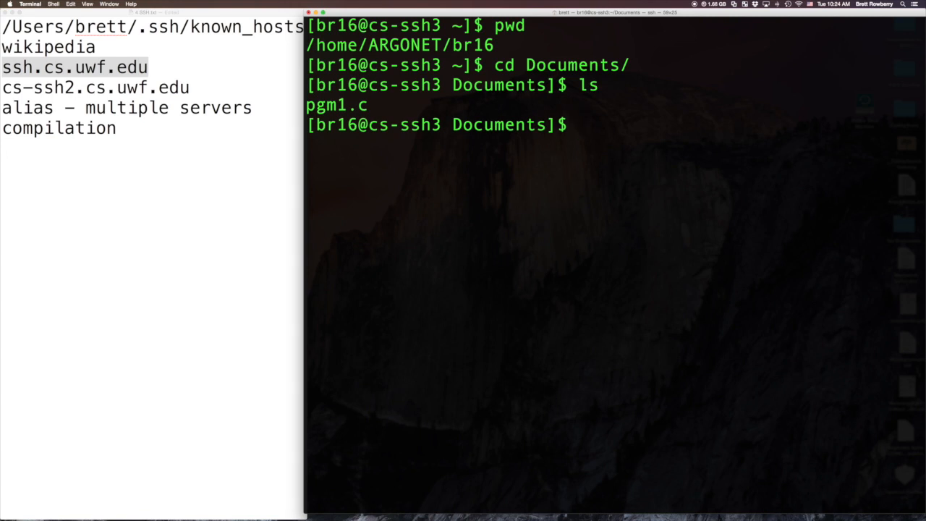
pyautogui.write('gcc pgm1.c')
pyautogui.write('./a.out')
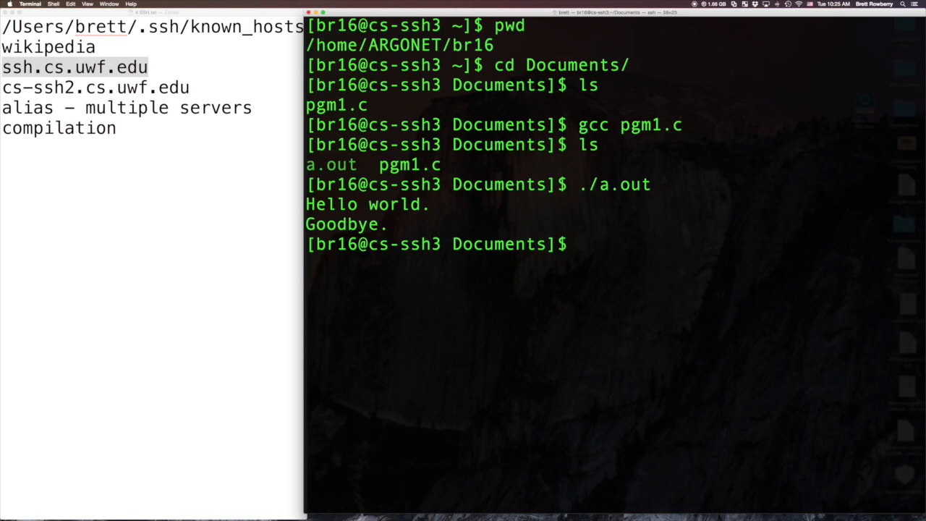
pyautogui.write('vi')
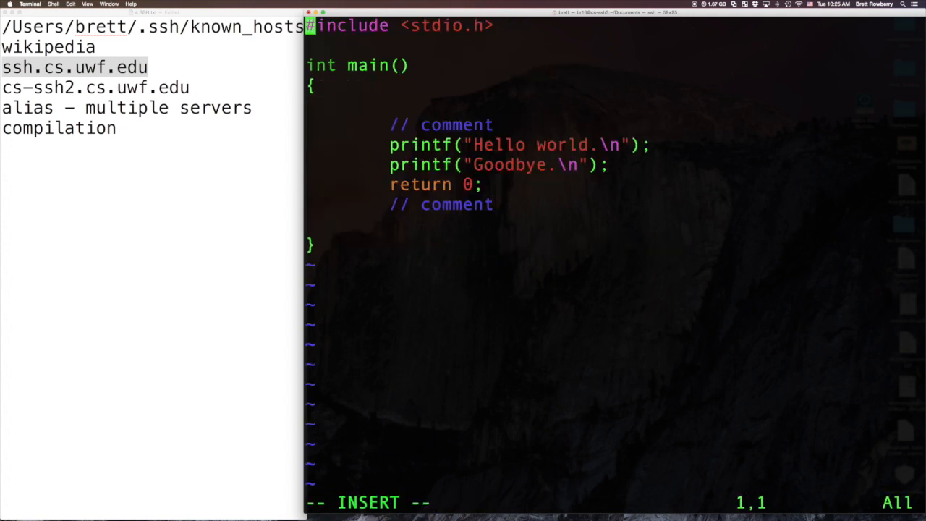
# Comment out pgm1.c's #include, recompile to get the printf warning, and reopen pgm1.c.
pyautogui.write('//')
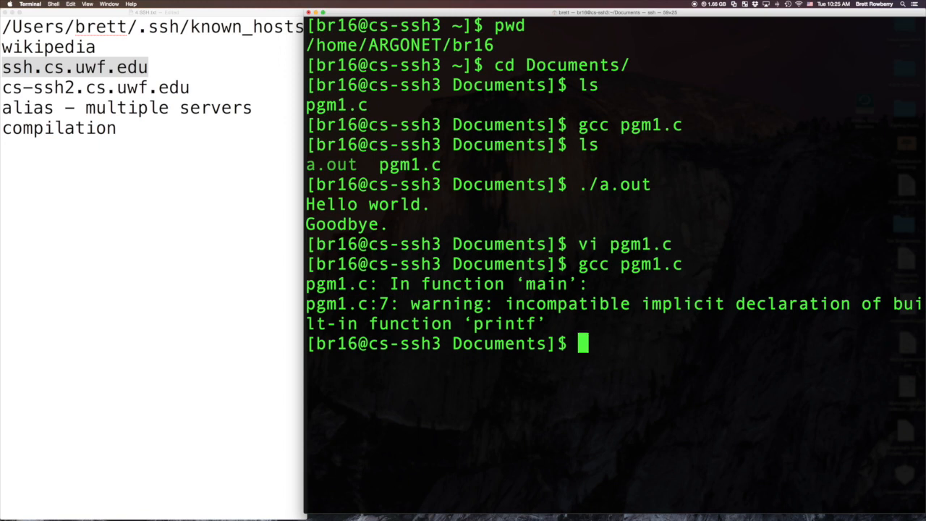
pyautogui.write('vi pgm1.c')
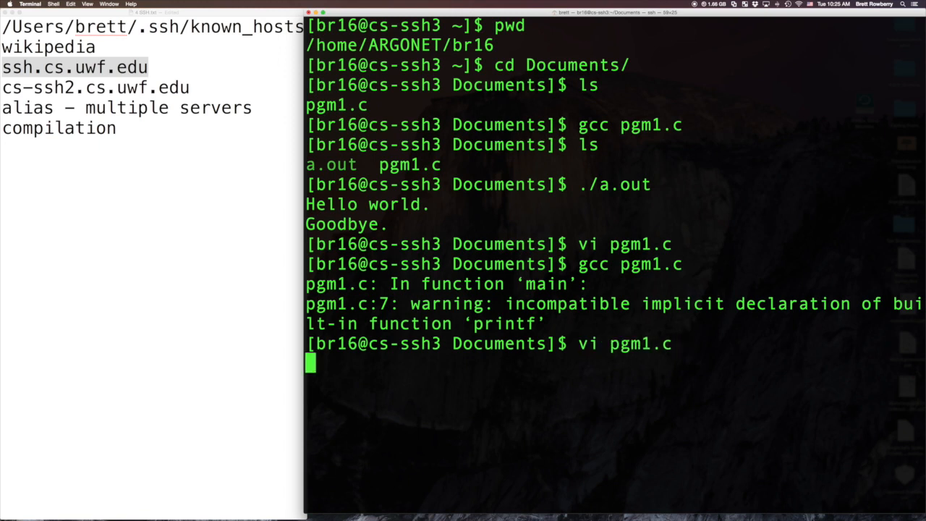